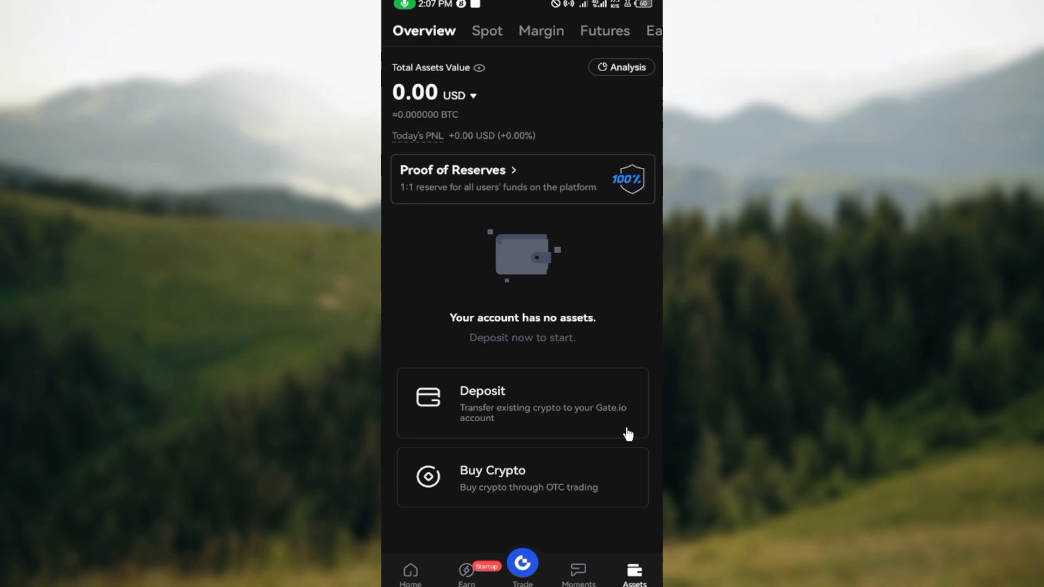
pyautogui.moveTo(652, 157)
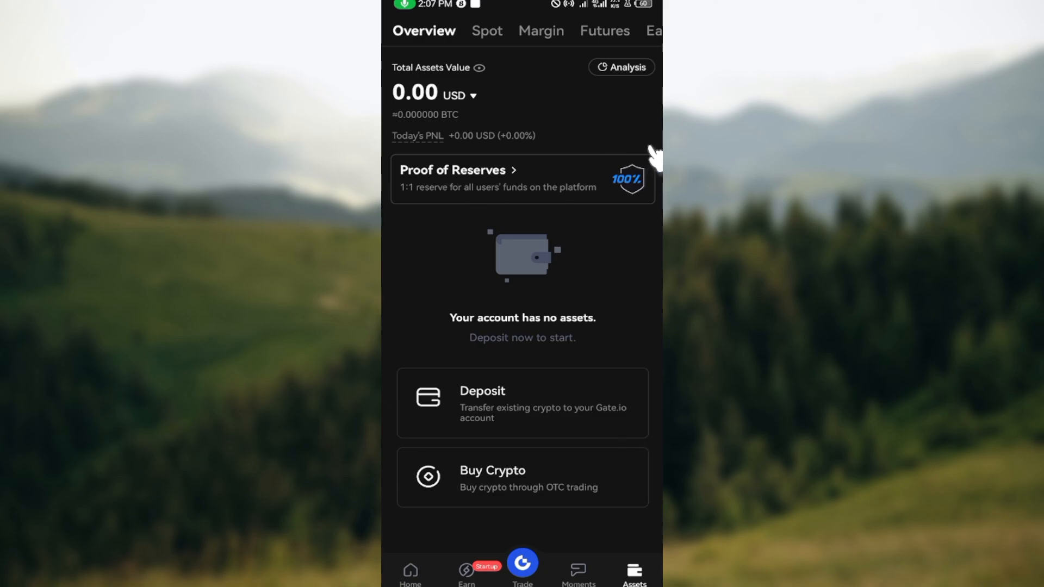
# - Scroll down the Gate.io screen to reach the withdrawal options
pyautogui.scroll(-3)
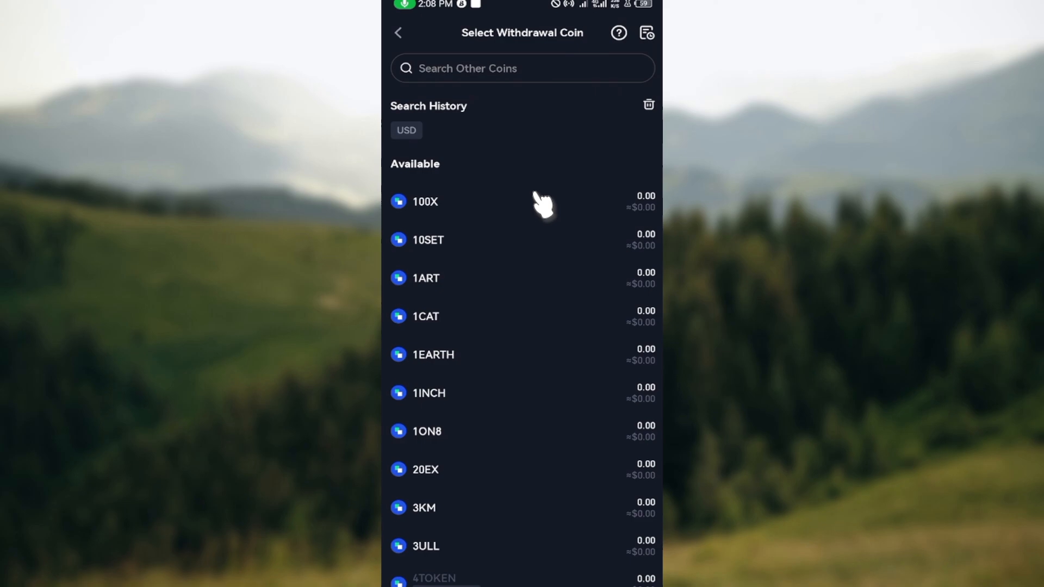
pyautogui.moveTo(561, 193)
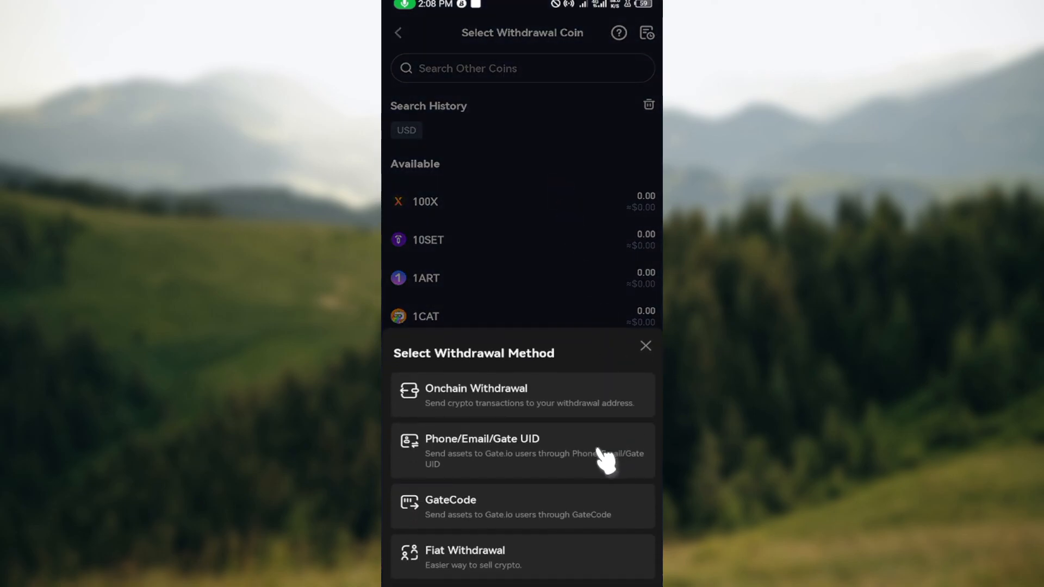
pyautogui.moveTo(485, 380)
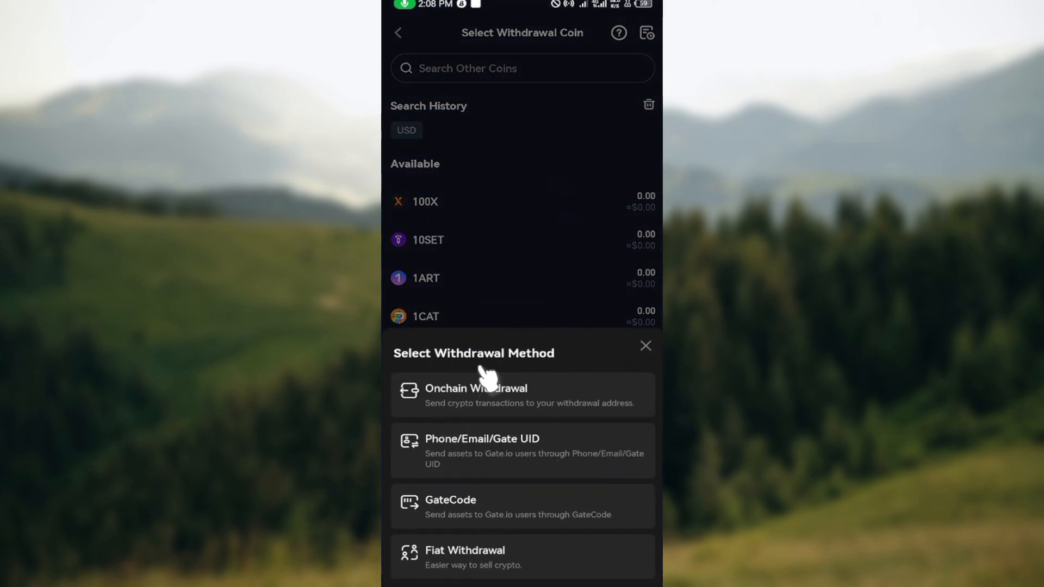
pyautogui.moveTo(545, 444)
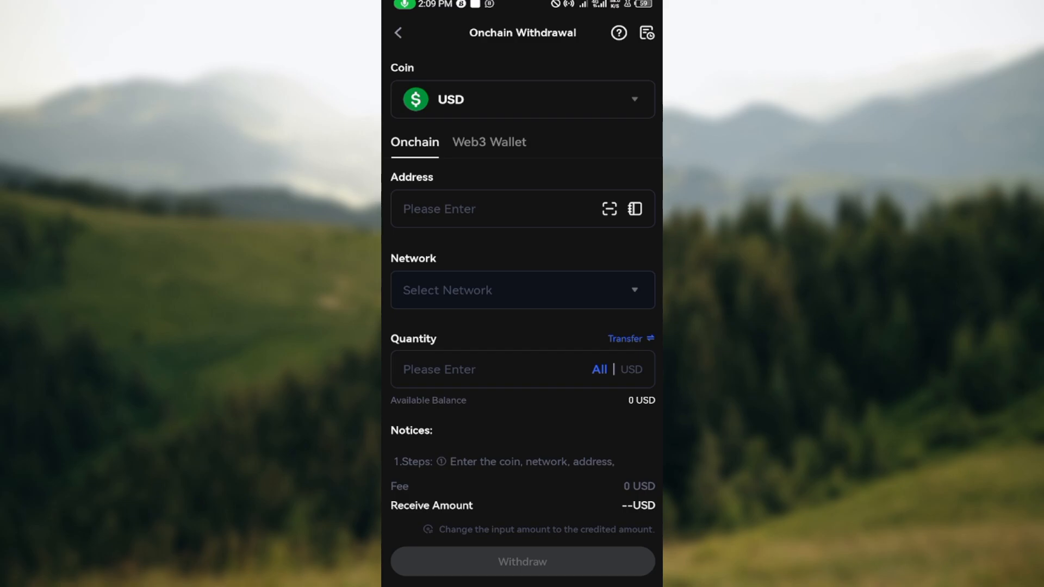
# - Open the network selection sheet on the USD onchain withdrawal form
pyautogui.click(492, 209)
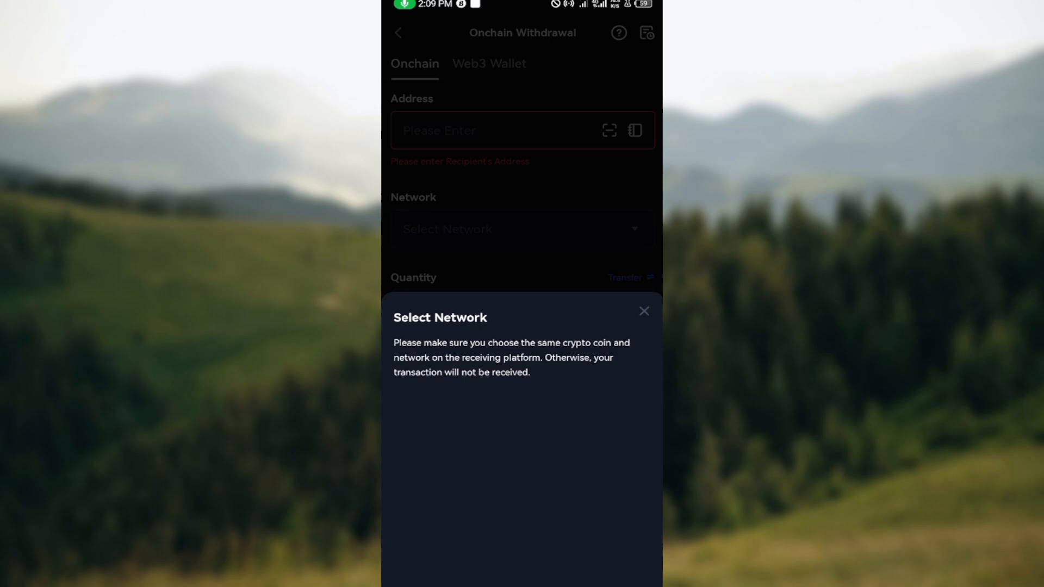
# - Close the empty network chooser, leaving network and quantity unset
pyautogui.click(641, 311)
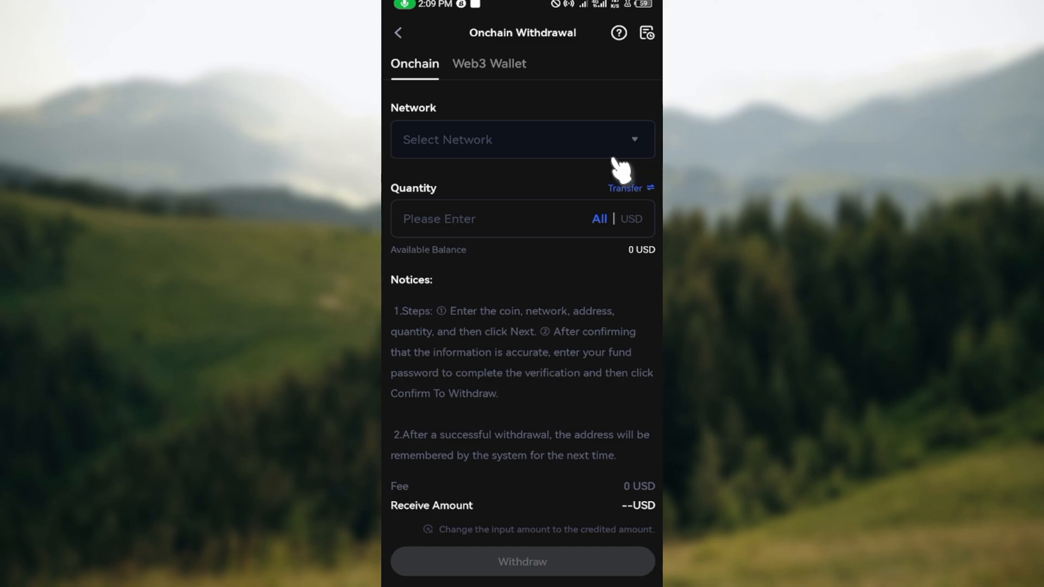
pyautogui.moveTo(406, 36)
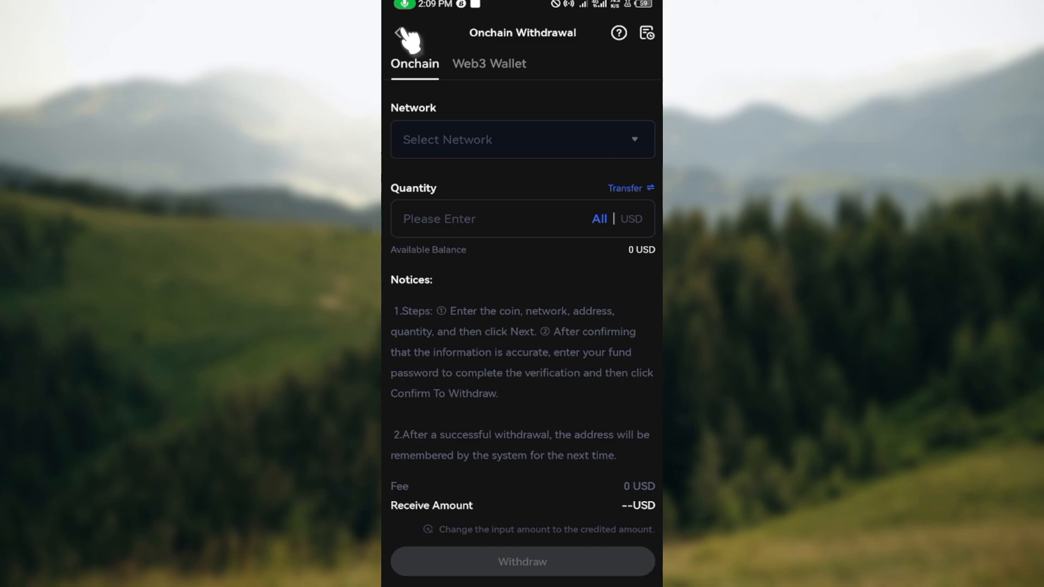